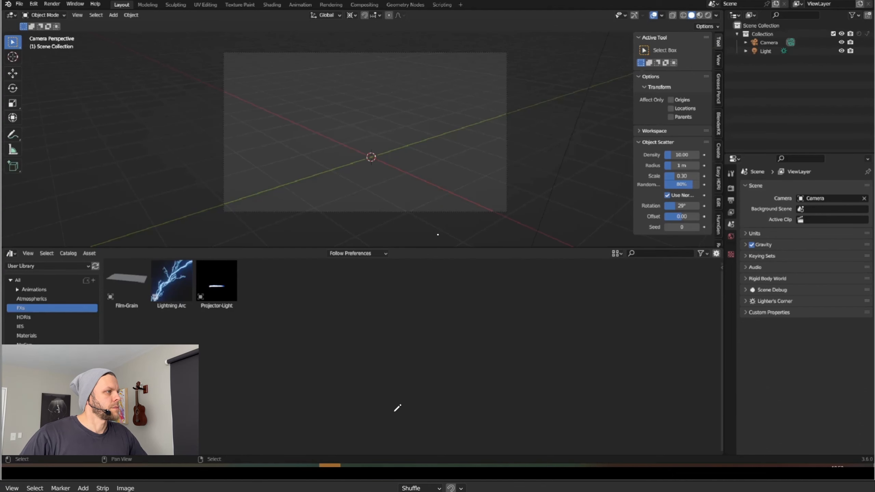
pyautogui.moveTo(398, 407)
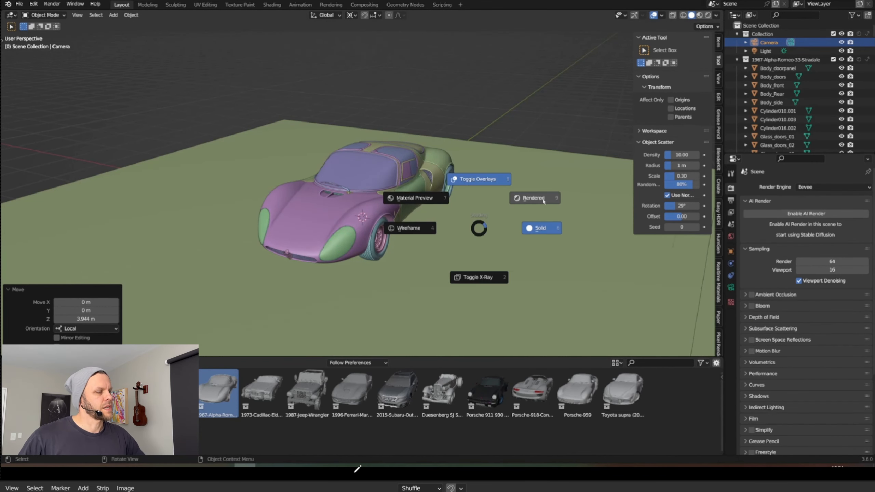
# Step: Switch the scene light to an Area light scaled up to 11 m over the yellow car
pyautogui.click(533, 198)
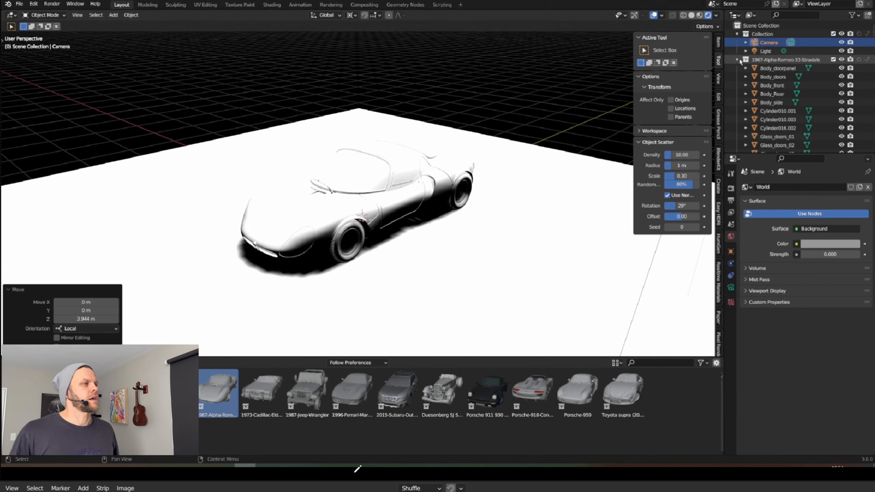
pyautogui.click(765, 51)
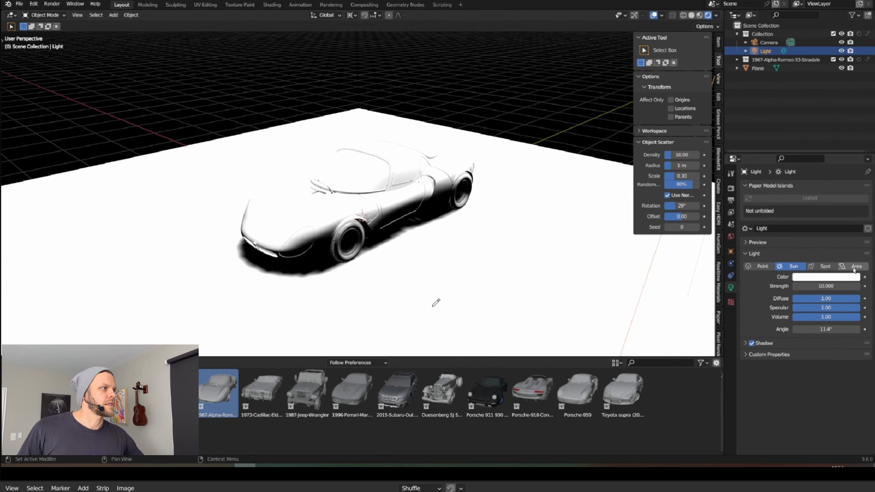
pyautogui.click(855, 265)
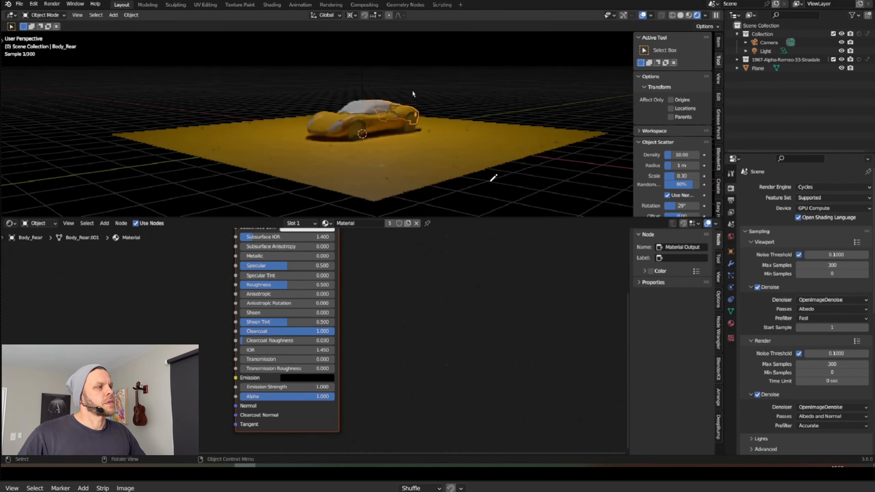
pyautogui.click(765, 50)
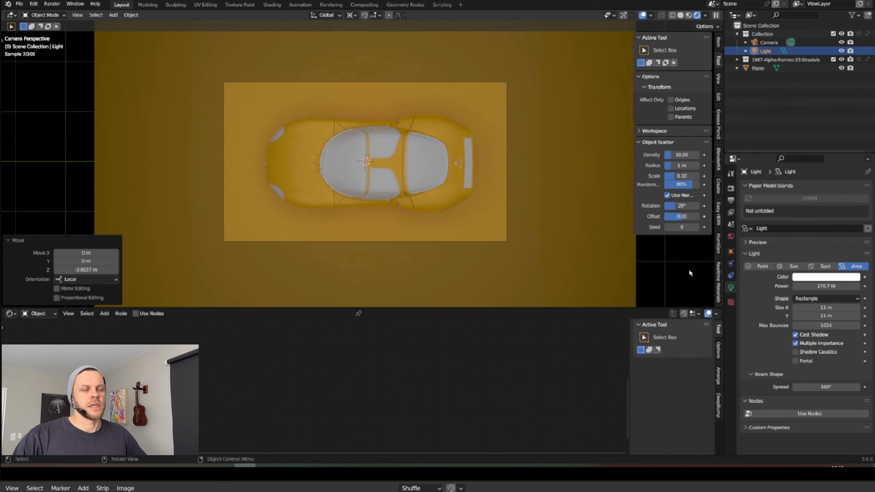
pyautogui.press('s')
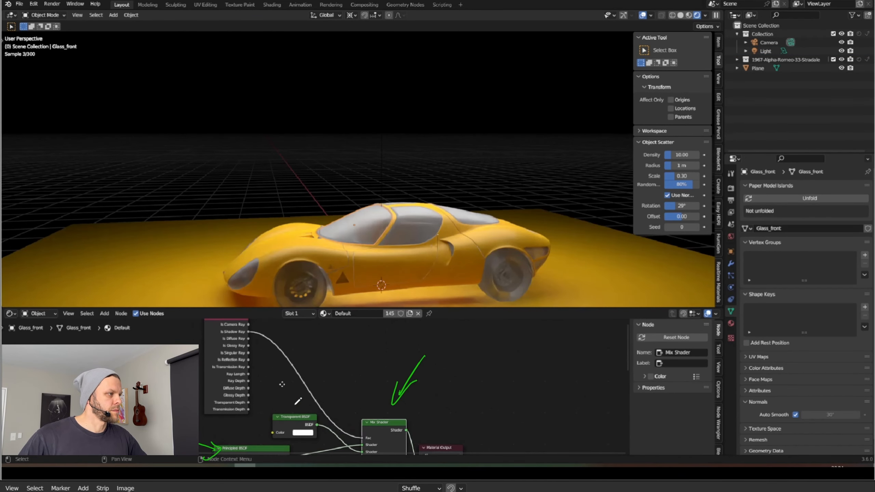
pyautogui.moveTo(299, 399)
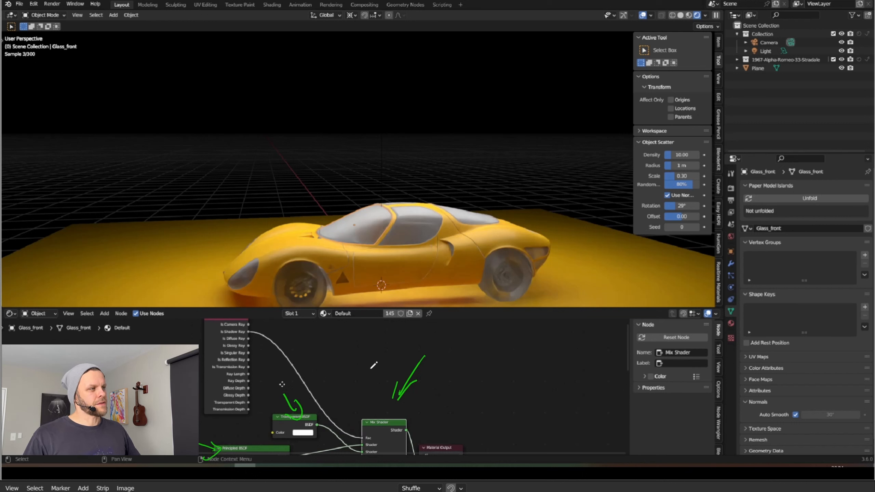
pyautogui.moveTo(265, 328)
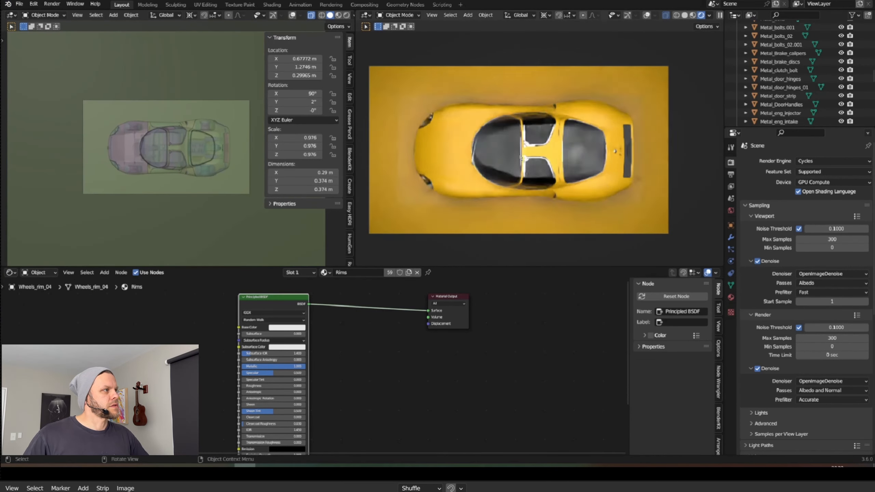
# Step: Lower the area light above the car and dim its power to 56.6 W
pyautogui.press('s')
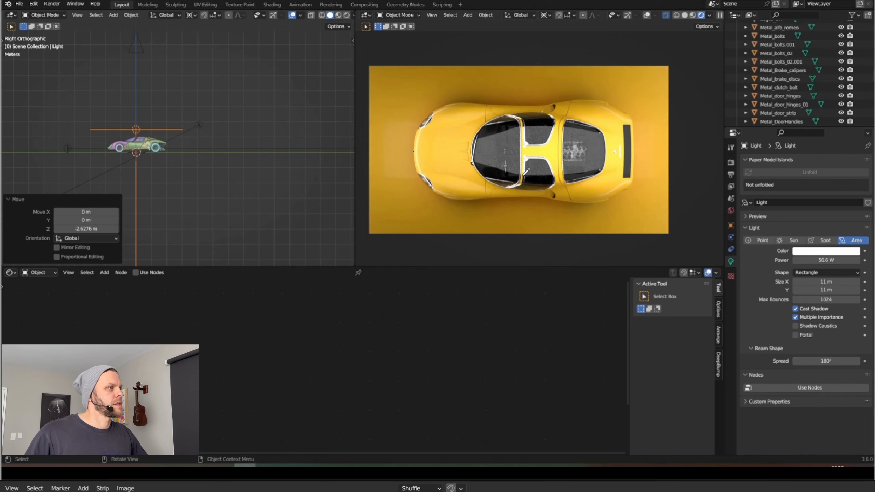
pyautogui.moveTo(502, 129)
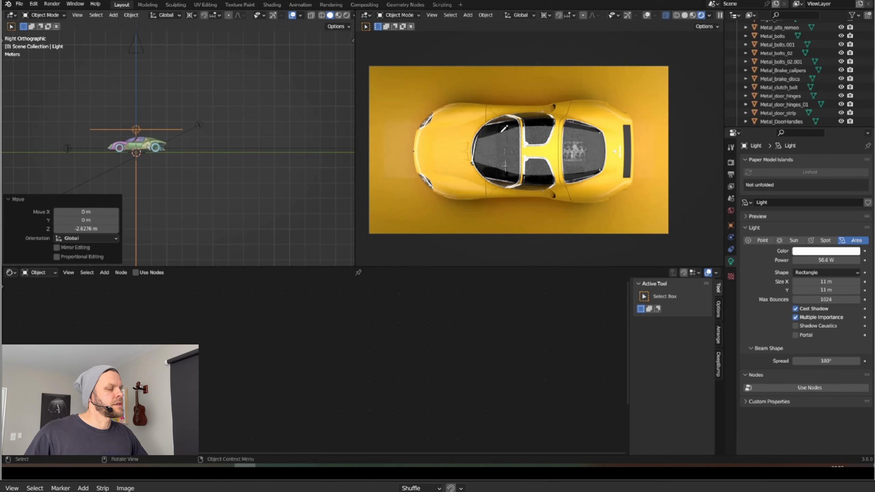
pyautogui.moveTo(287, 129)
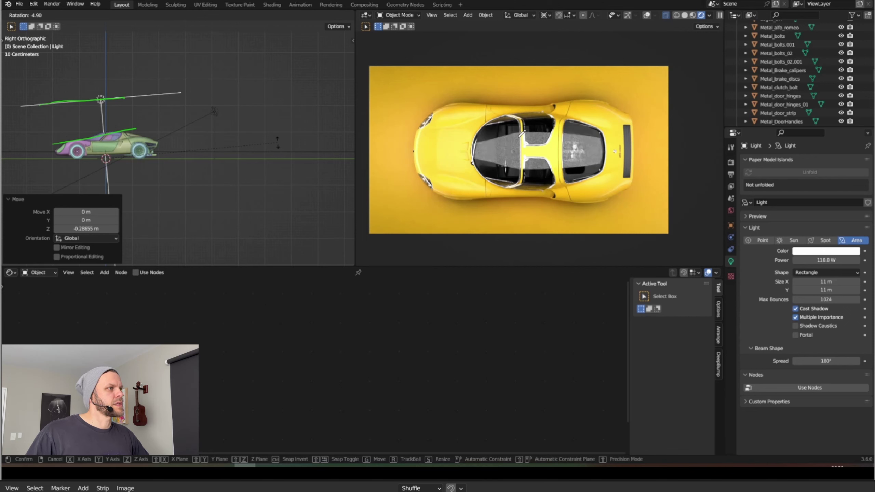
pyautogui.moveTo(596, 99)
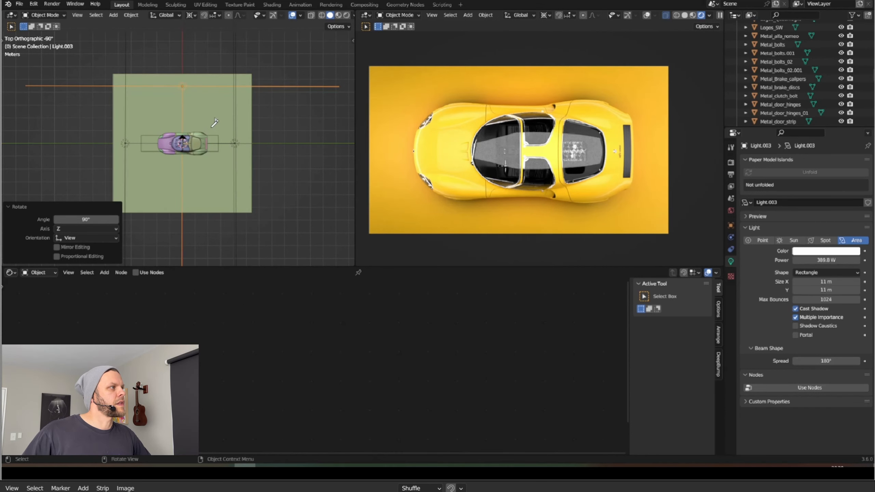
pyautogui.moveTo(460, 95)
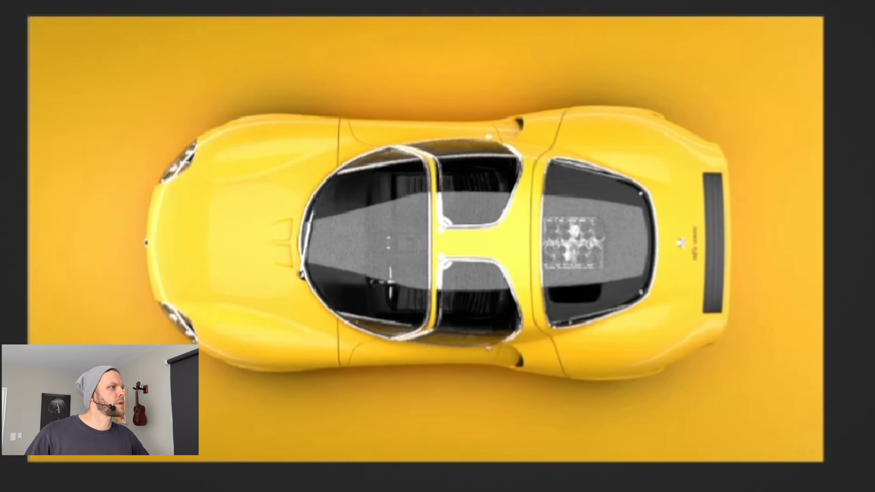
pyautogui.moveTo(727, 108)
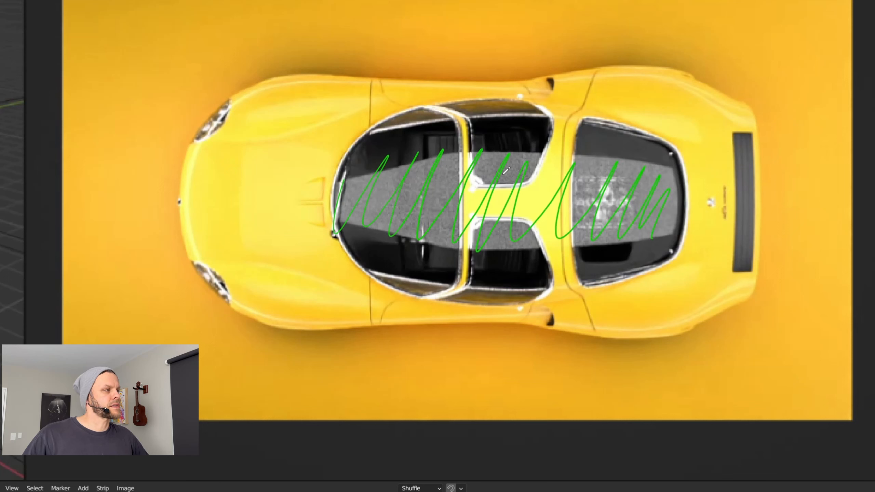
pyautogui.moveTo(243, 146); pyautogui.dragTo(237, 234)
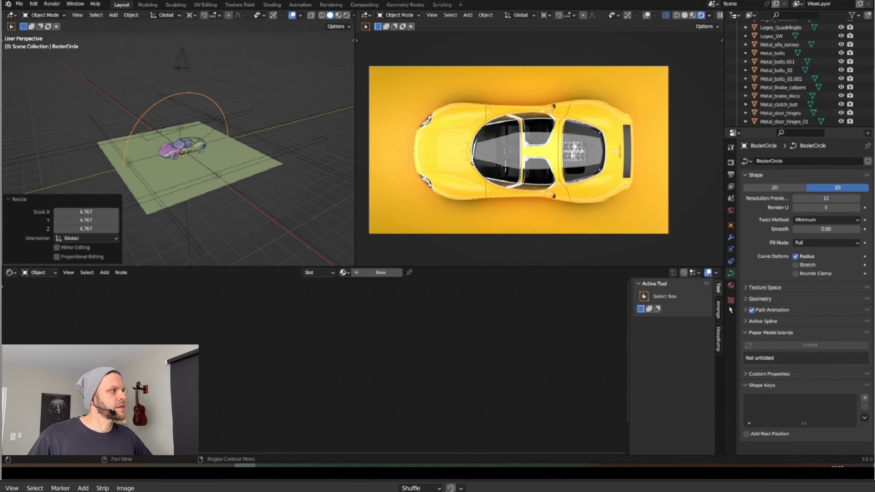
# Step: Scale the BezierCircle ring light to about 0.737 so it circles the car tightly
pyautogui.click(760, 299)
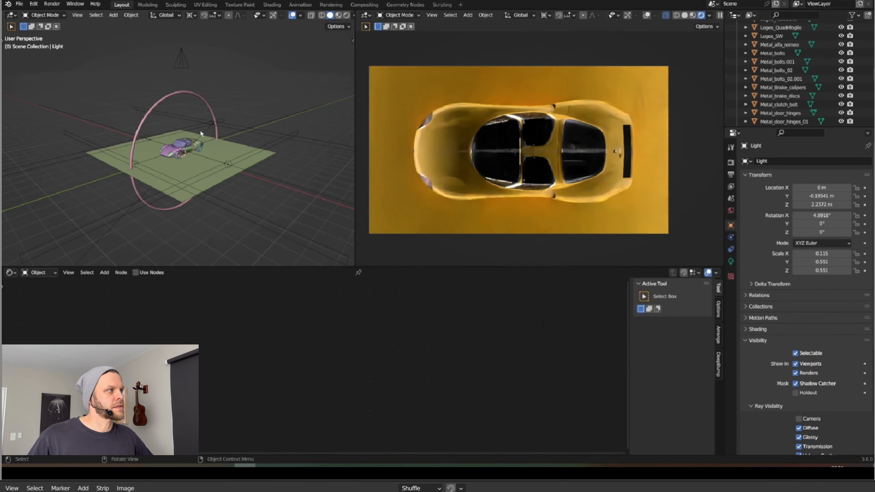
pyautogui.click(201, 134)
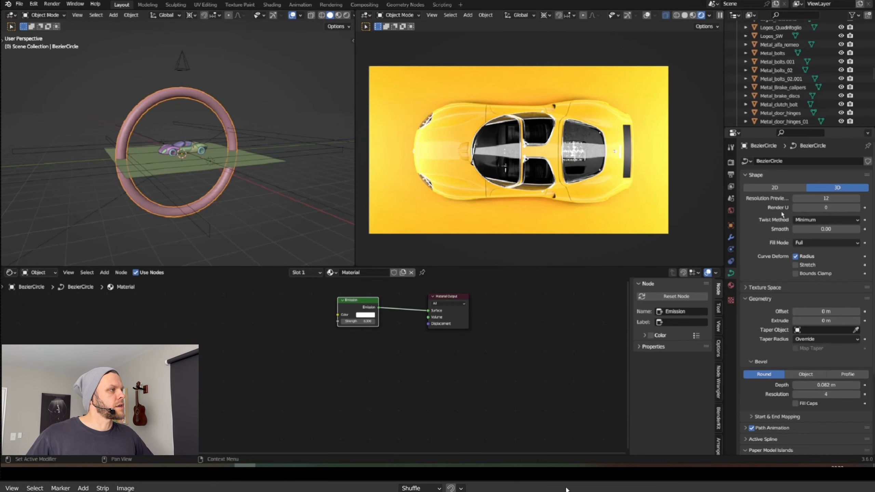
pyautogui.click(825, 242)
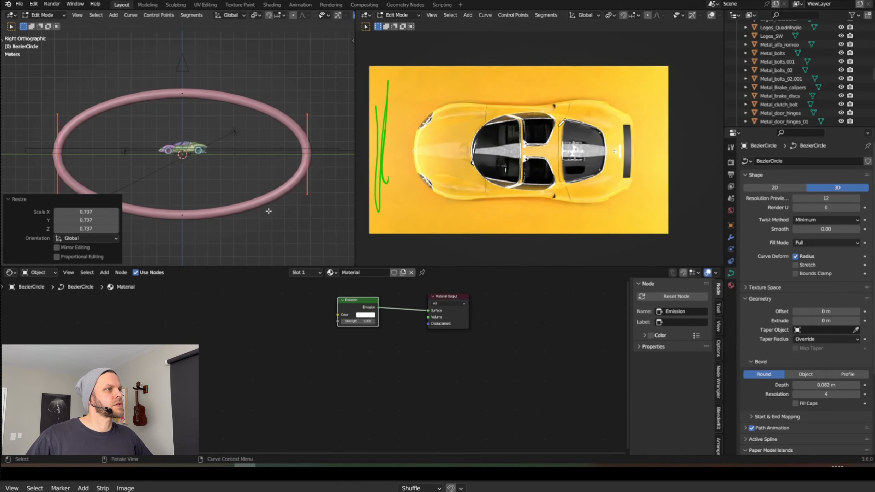
pyautogui.press('Tab')
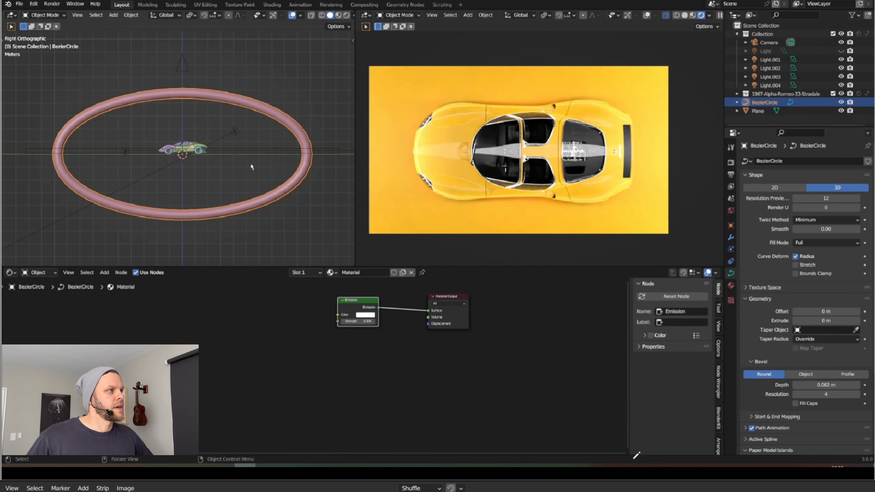
# Step: Move a thinner linked duplicate of the ring light along X beside the first
pyautogui.press('g')
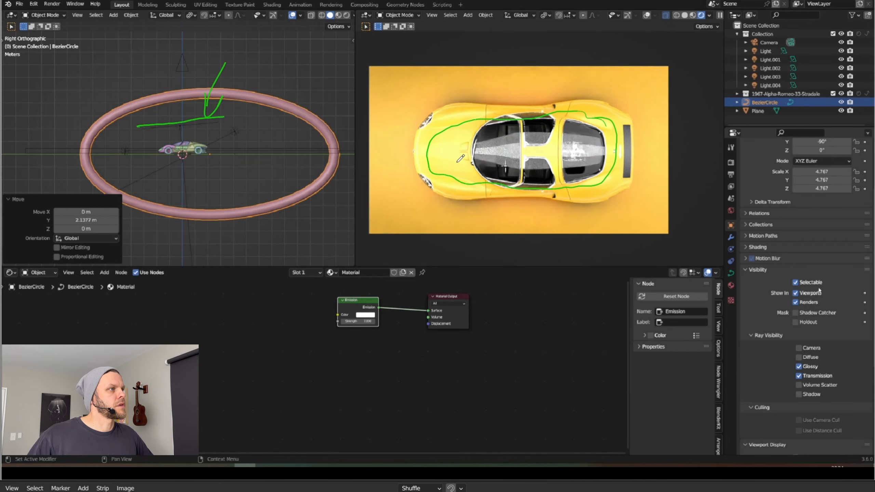
pyautogui.click(770, 60)
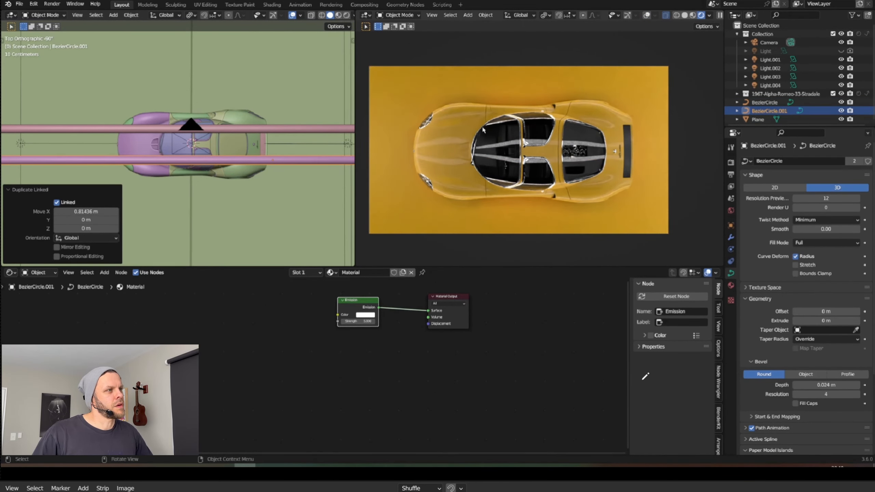
# Step: Delete BezierCircle.001, leaving a single ring light with Fresnel-driven emission at strength 5
pyautogui.press('g')
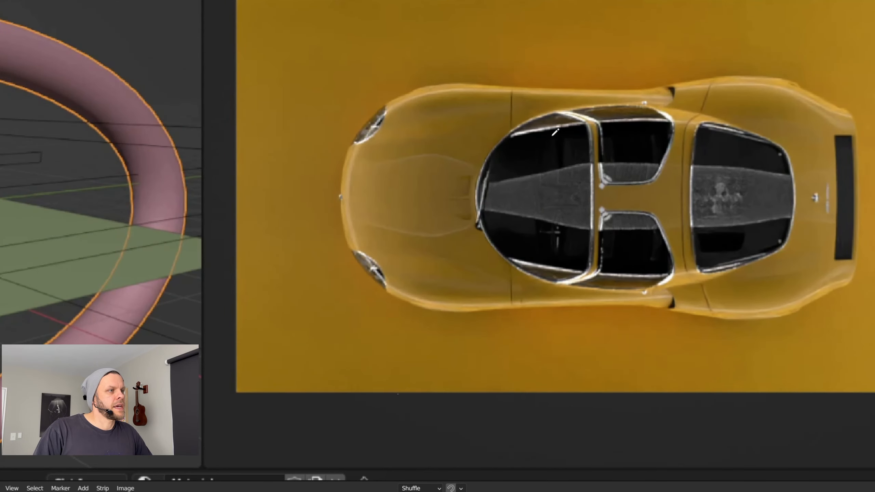
pyautogui.moveTo(814, 196)
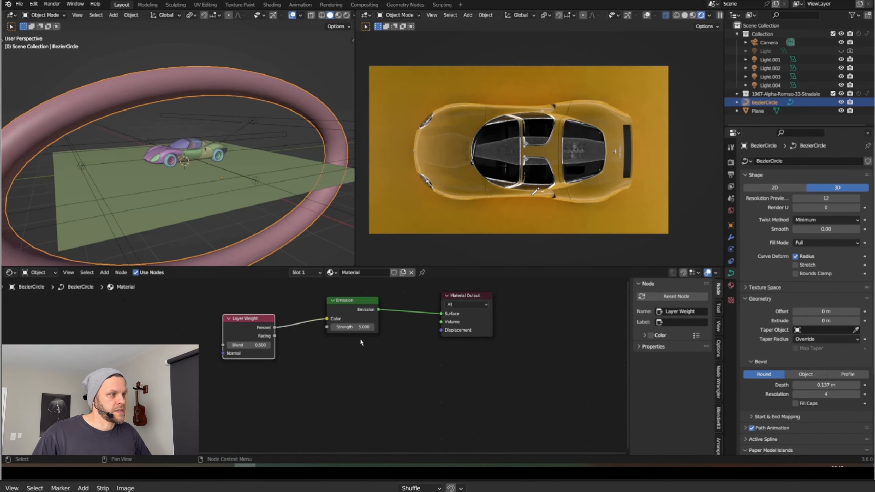
pyautogui.moveTo(460, 217)
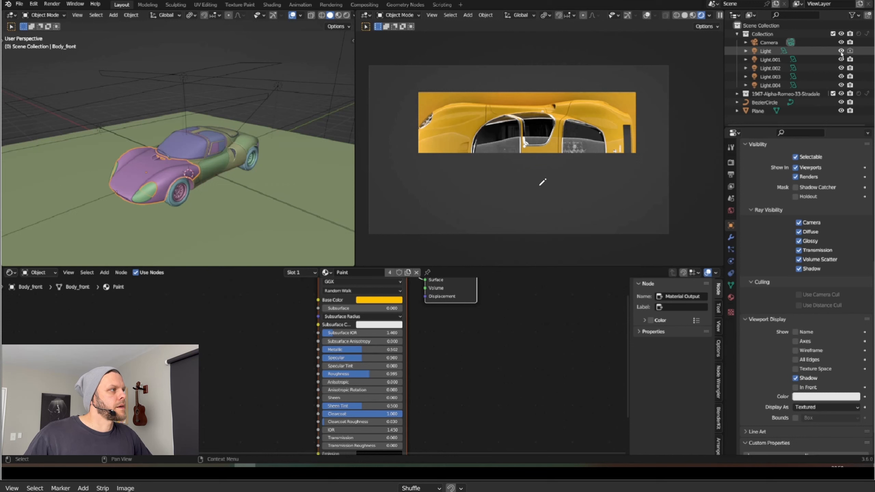
pyautogui.moveTo(596, 179)
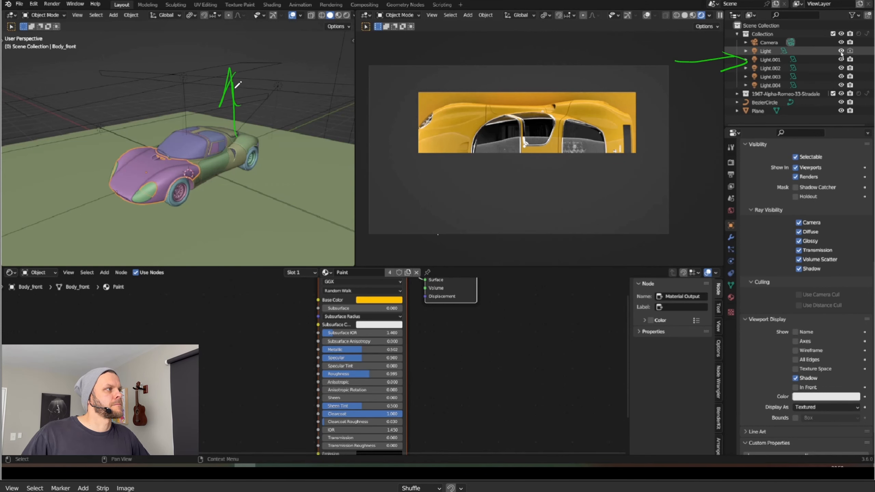
# Step: Untick Renders and Ray Visibility Glossy for the overhead Light so it stays hidden
pyautogui.click(764, 50)
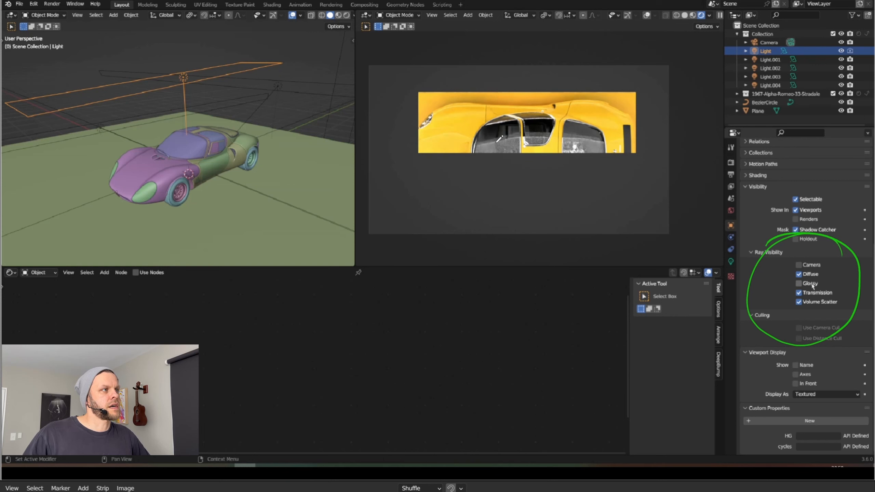
pyautogui.press('ctrl')
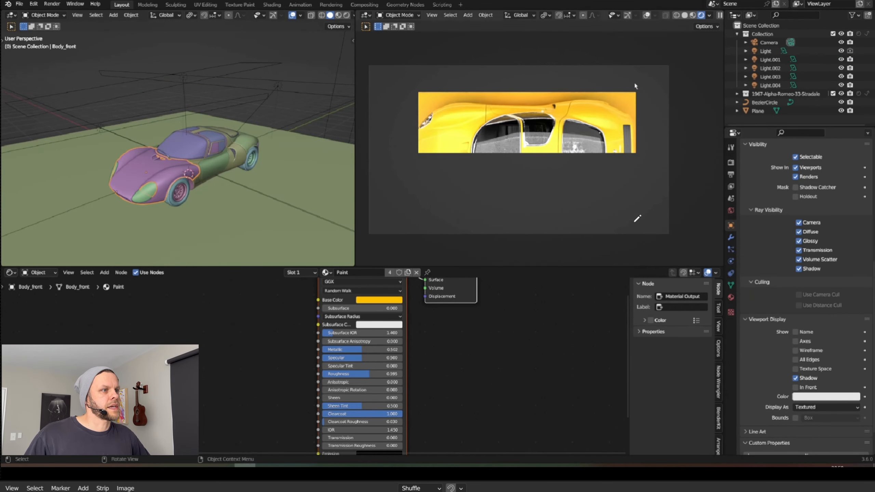
pyautogui.click(766, 51)
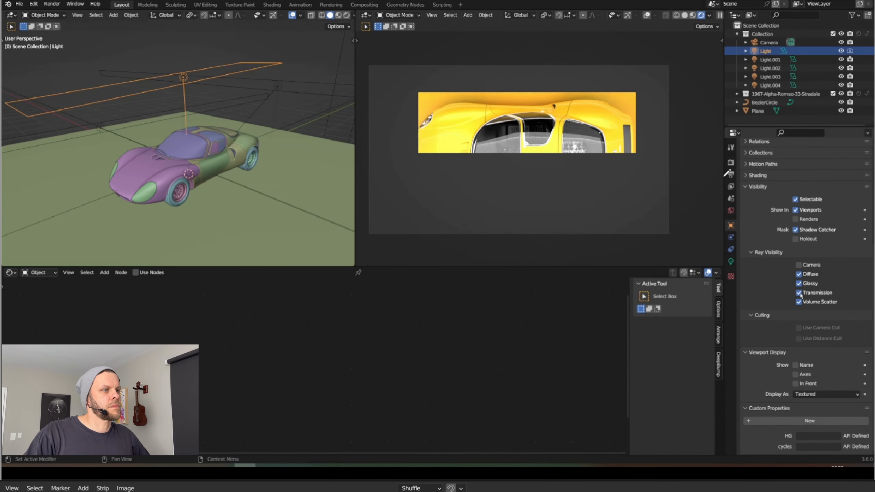
pyautogui.click(798, 284)
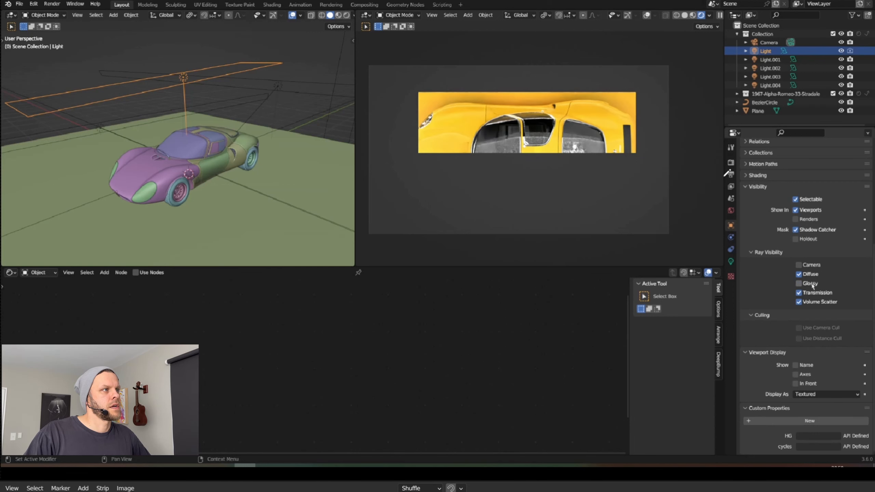
pyautogui.click(798, 293)
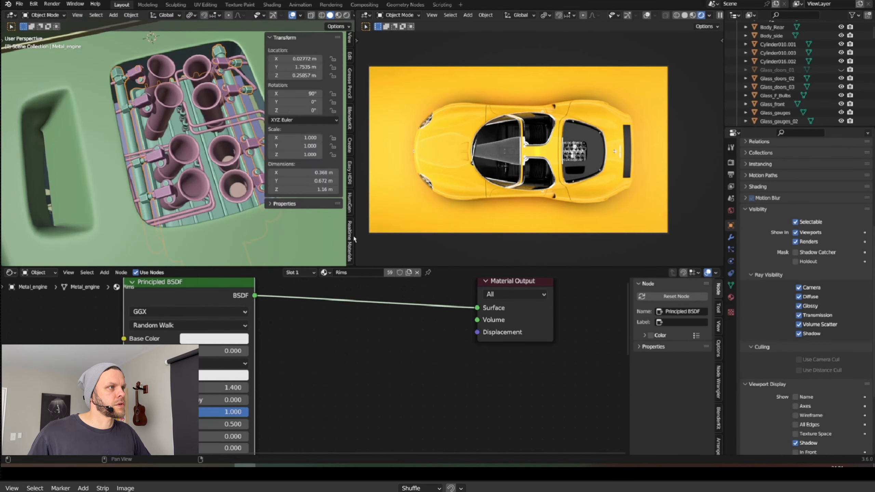
# Step: Apply a bumped metal material to the engine, then select the interior for leather
pyautogui.click(349, 240)
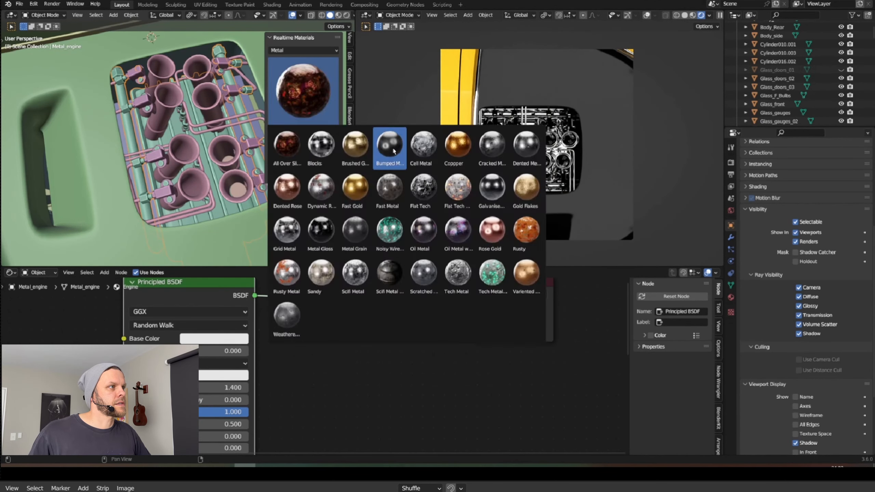
pyautogui.click(389, 142)
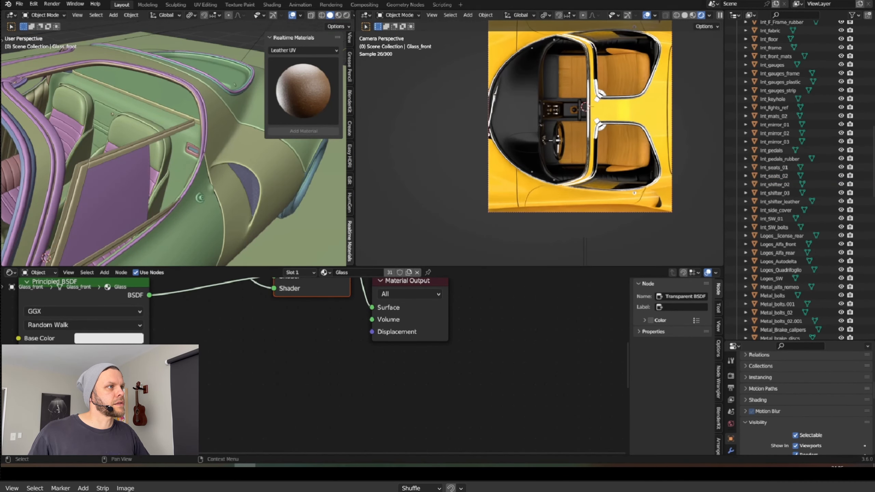
pyautogui.click(771, 39)
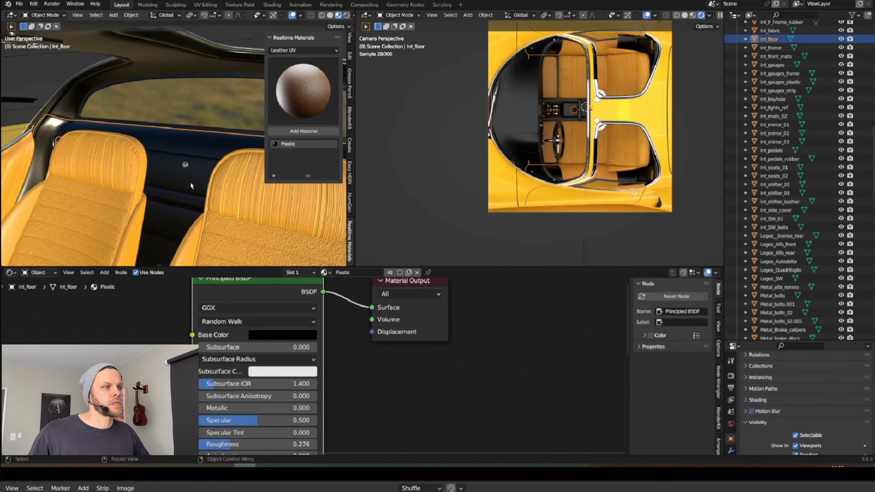